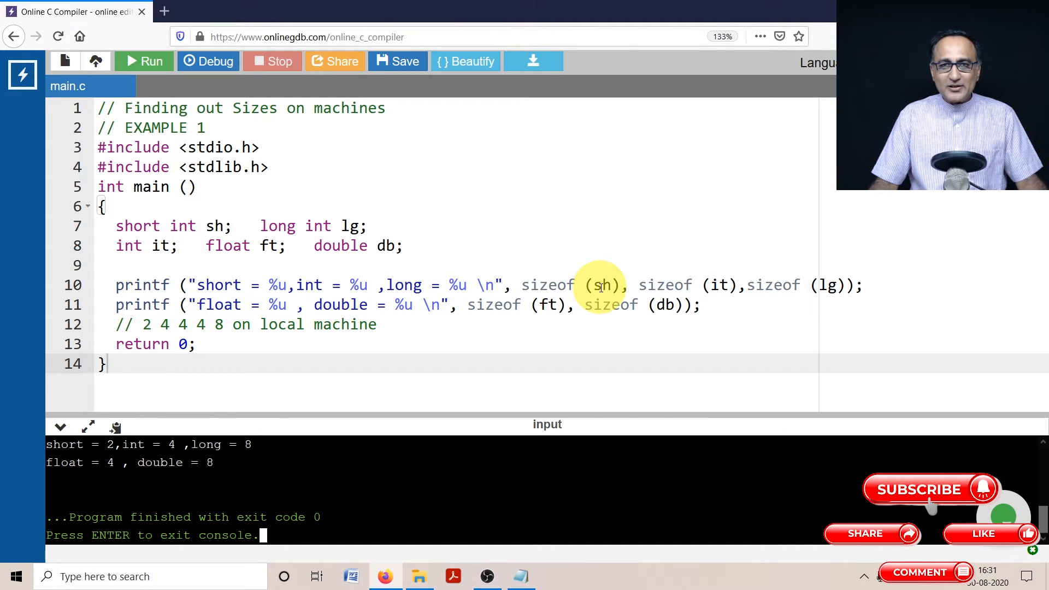
{"action": "mouse_move", "coordinate": [645, 294]}
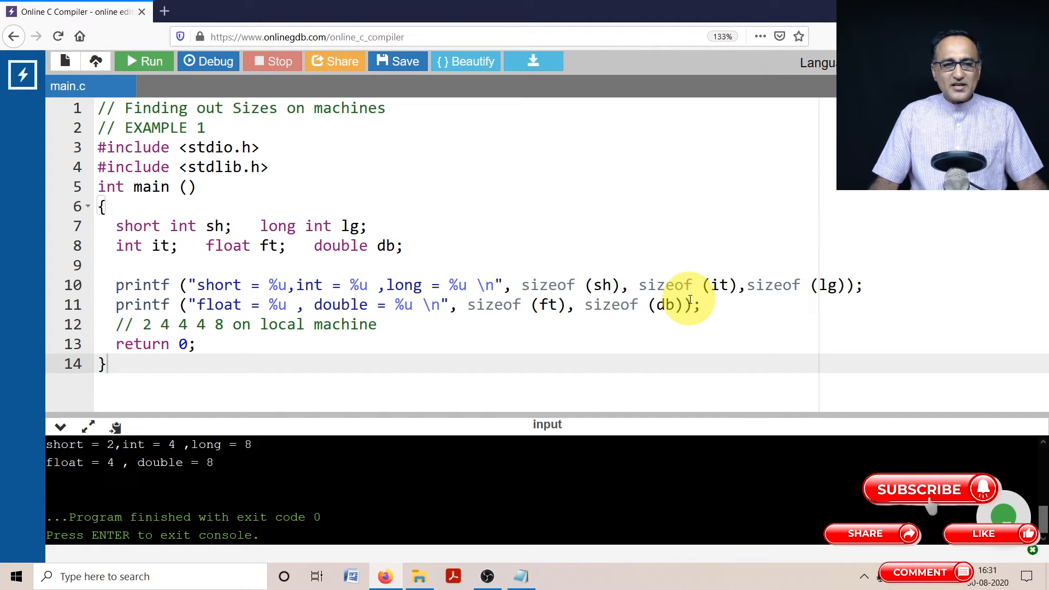
{"action": "mouse_move", "coordinate": [132, 61]}
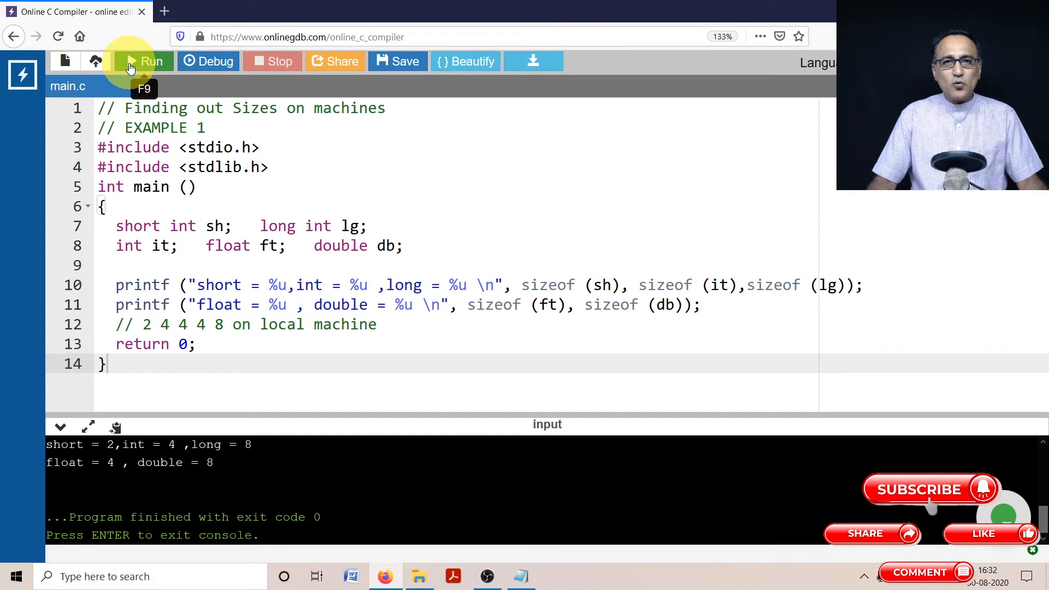
Step: Run main.c so the output lists short 2, int 4, long 8, float 4, double 8
{"action": "left_click", "coordinate": [145, 61]}
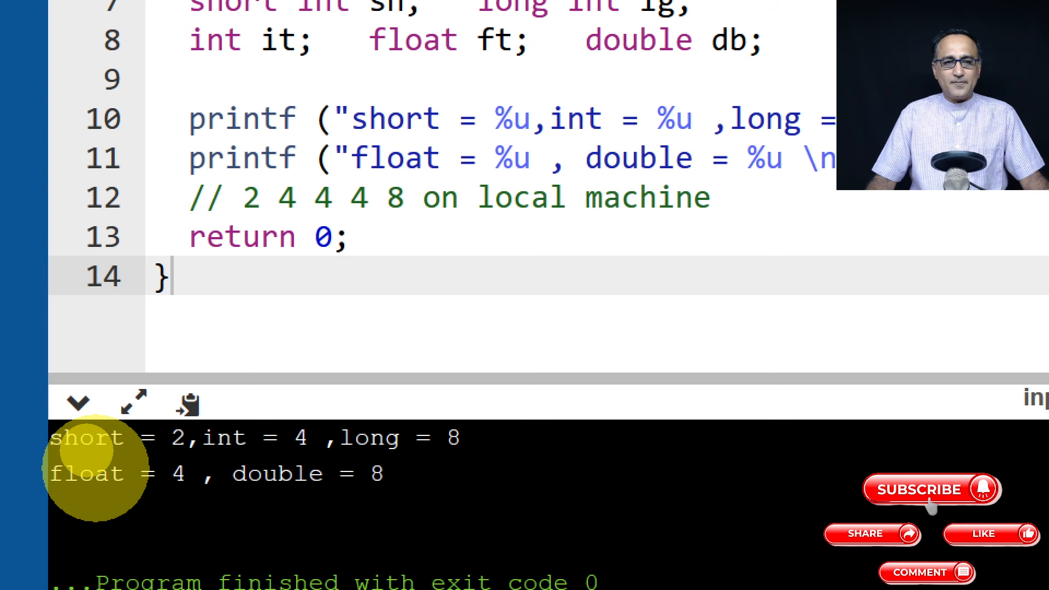
{"action": "scroll", "scroll_direction": "up", "scroll_amount": 3}
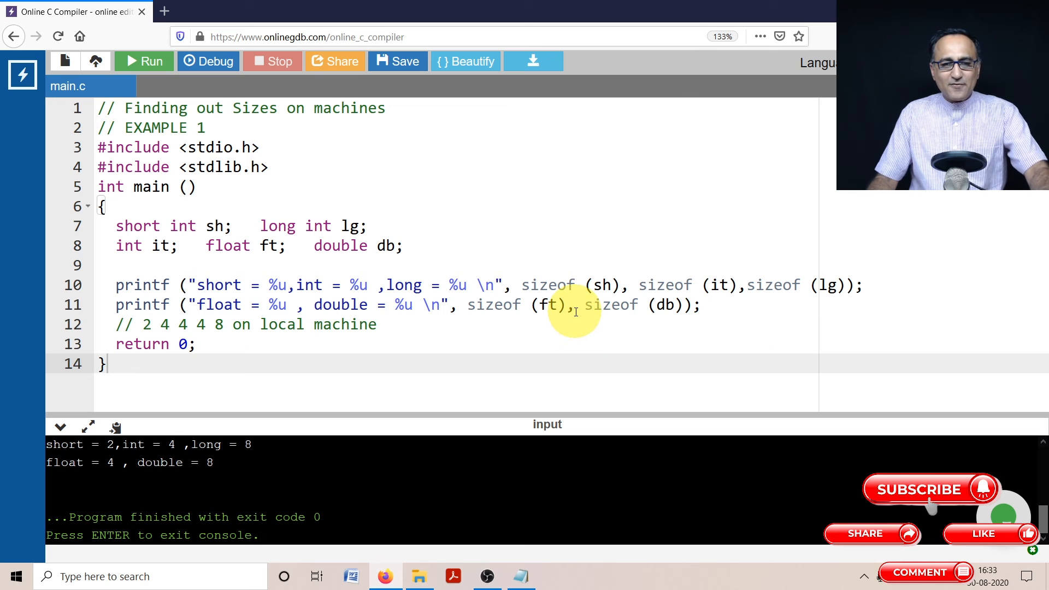
{"action": "mouse_move", "coordinate": [546, 304]}
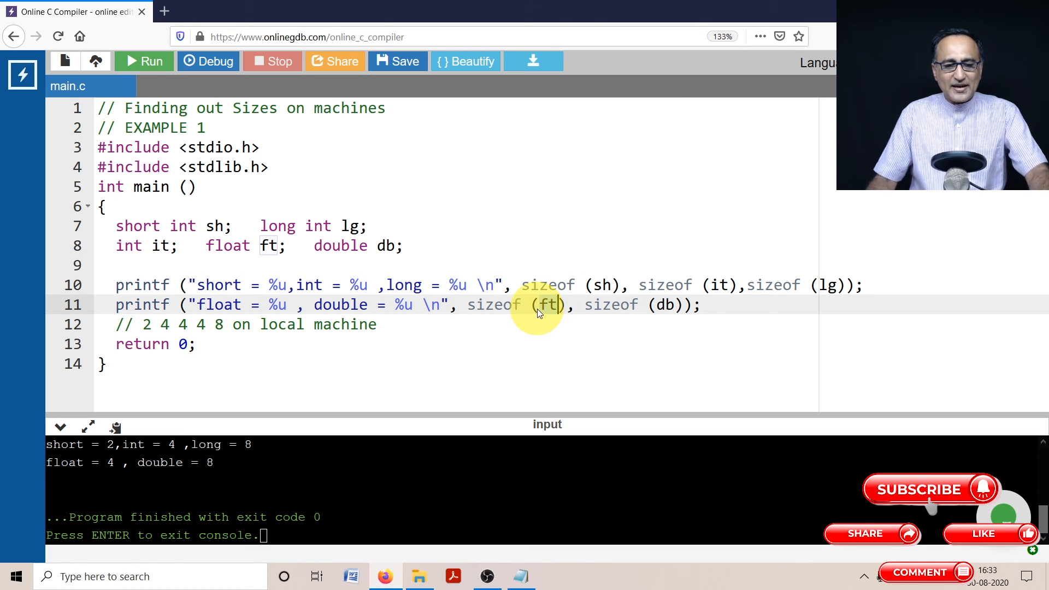
Step: Change sizeof (ft) to sizeof (float) on line 11 and rerun, still printing float 4
{"action": "type", "text": "loat"}
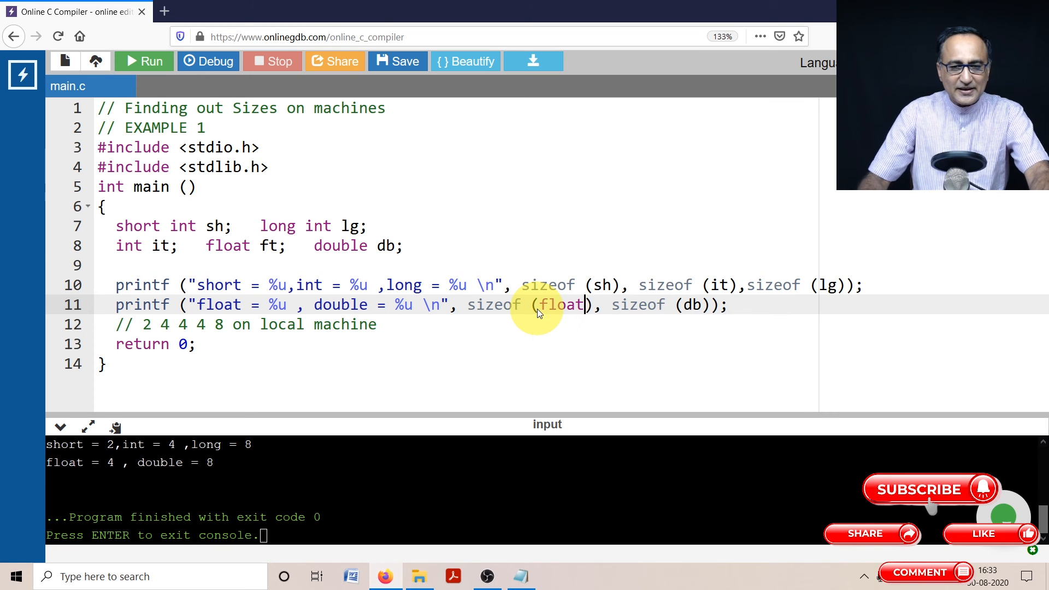
{"action": "mouse_move", "coordinate": [149, 61]}
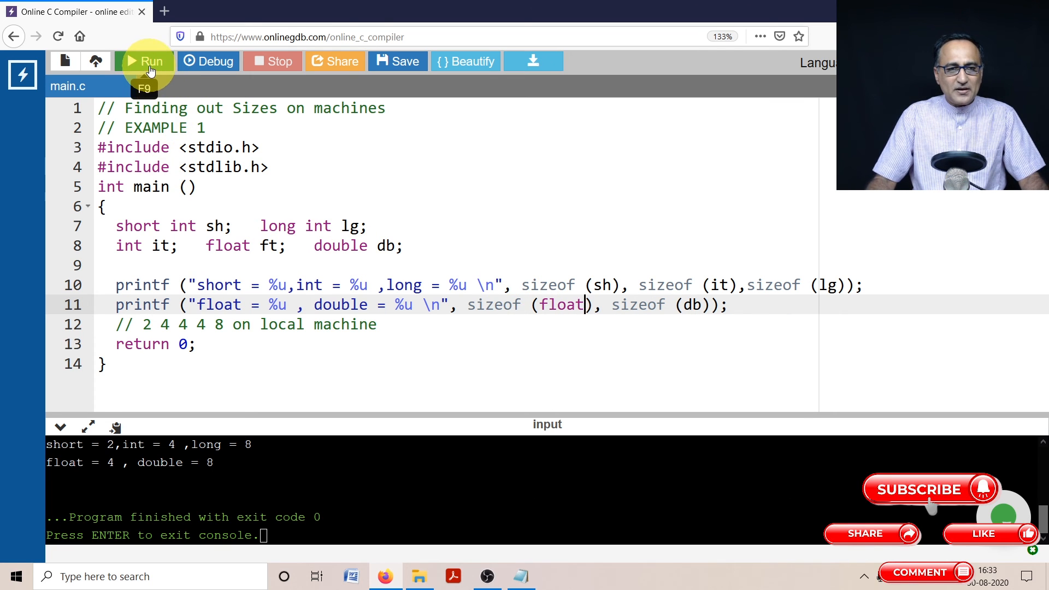
{"action": "left_click", "coordinate": [150, 61]}
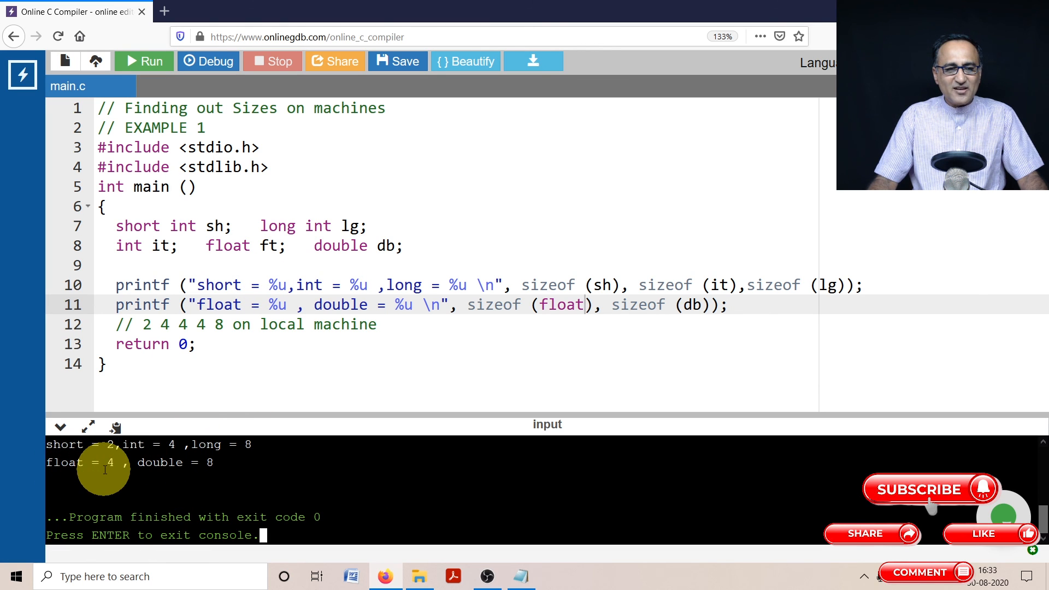
{"action": "mouse_move", "coordinate": [166, 475]}
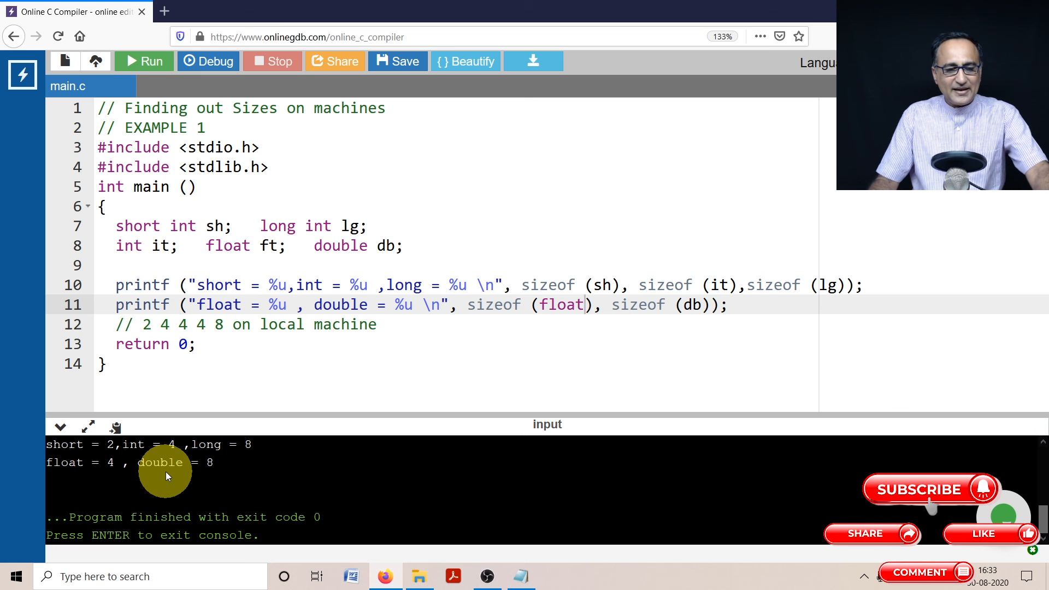
{"action": "mouse_move", "coordinate": [126, 468]}
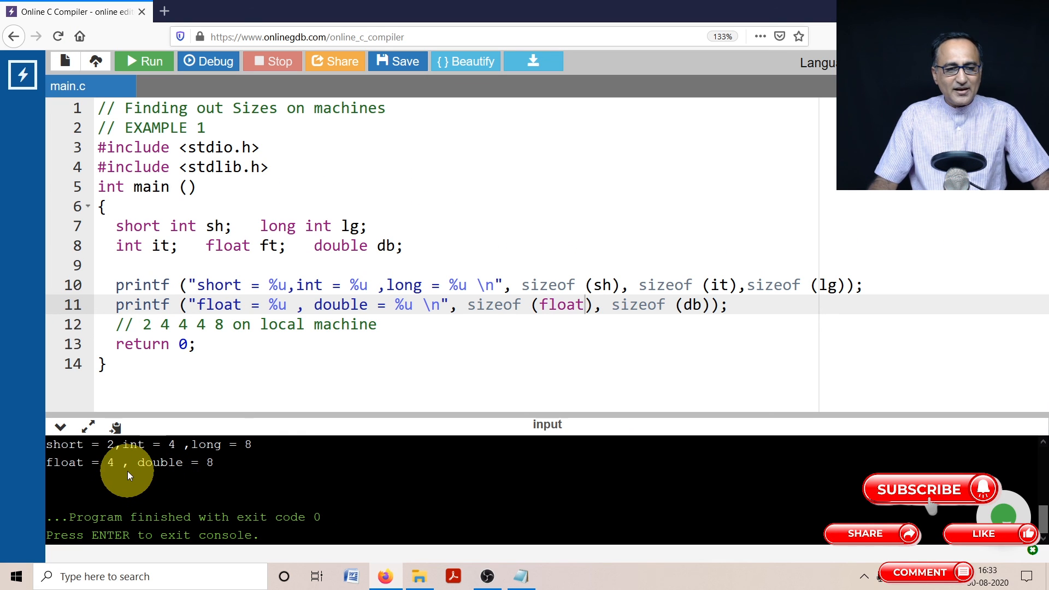